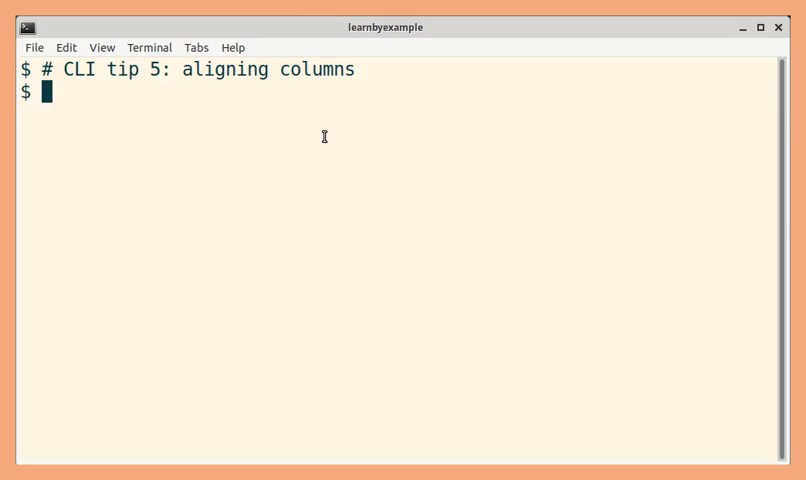
Begin a printf command for the lines 'one two three' and 'four five six'.
text(printf)
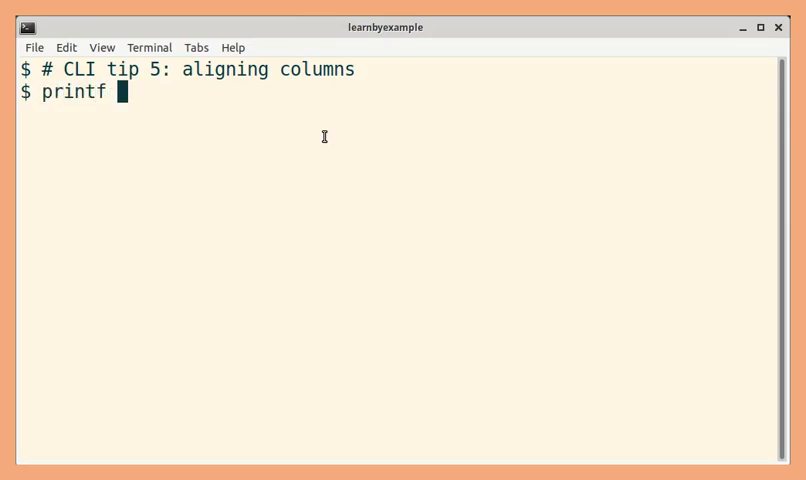
text('one two three\nfour five six\n)
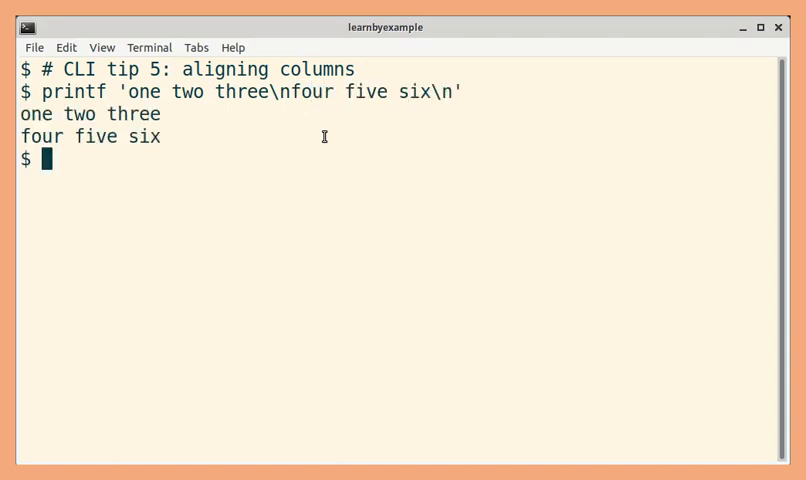
Pipe printf 'one two three\nfour five six\n' through column -t to align the words.
text(printf 'one two three\nfour five six\n' |)
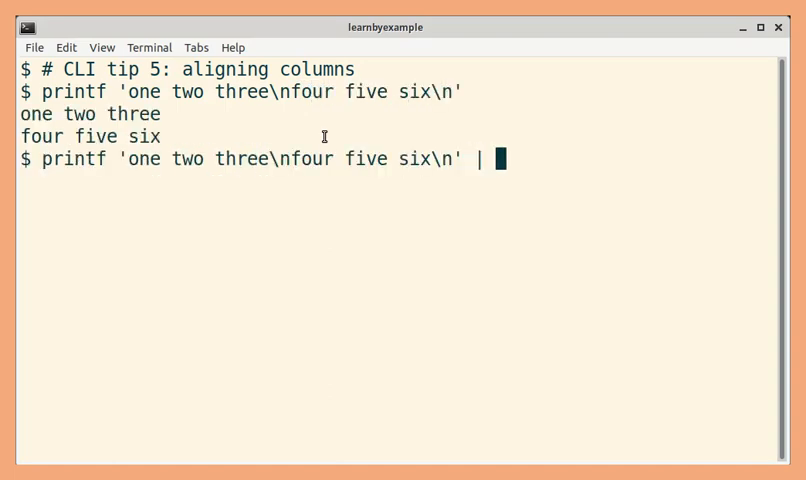
text(column -t)
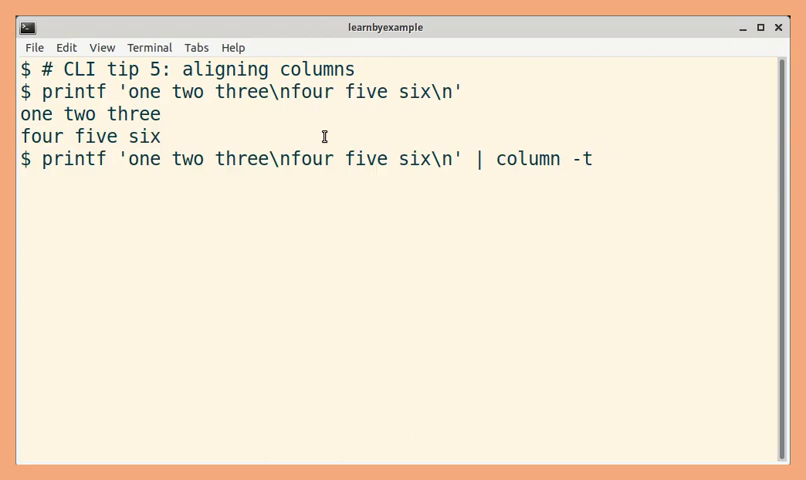
key(Return)
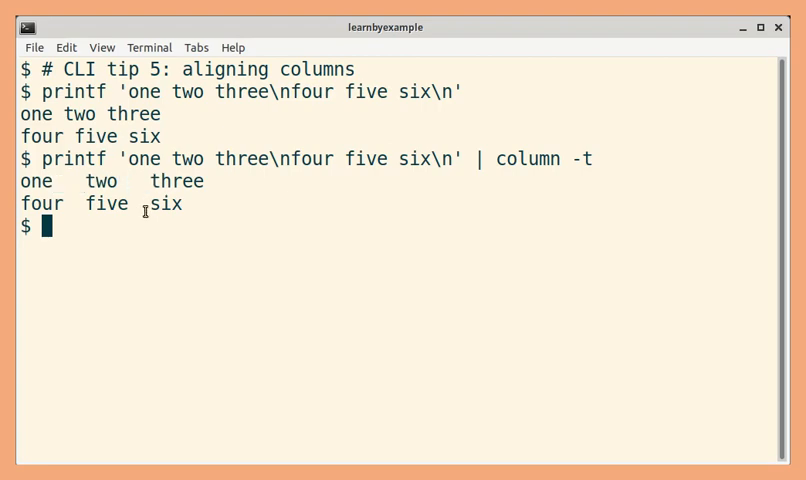
mouse_move(168, 160)
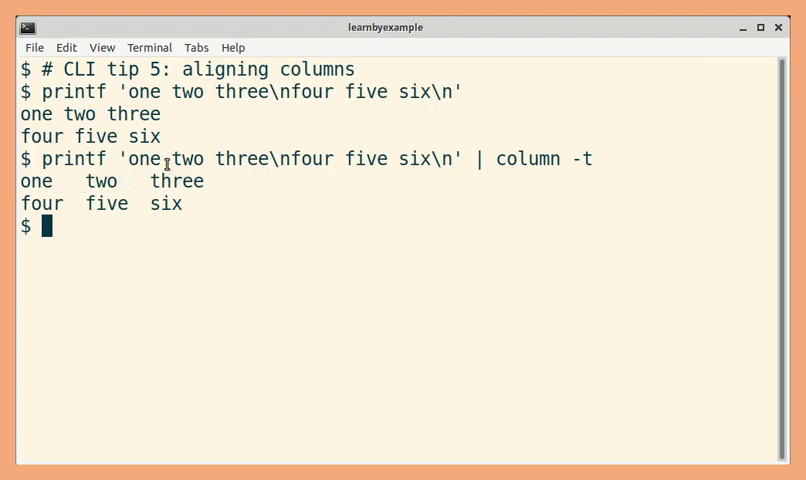
mouse_move(130, 184)
text(cat scores.csv)
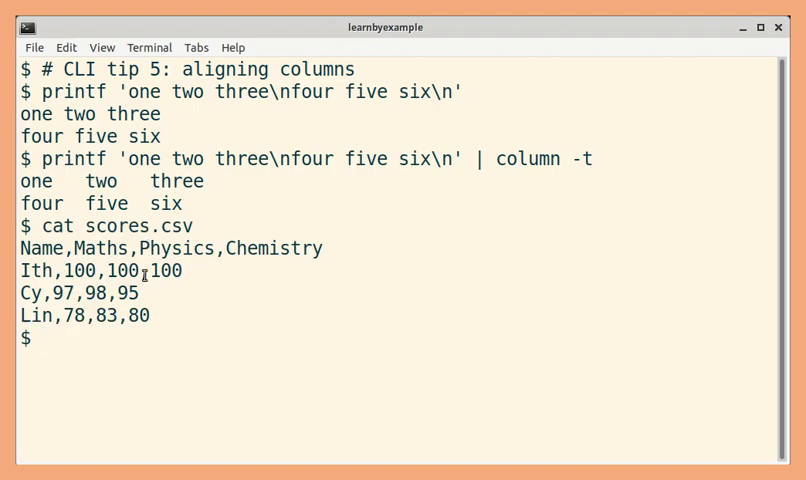
Start a column -s command after viewing scores.csv's raw contents.
text(column -s)
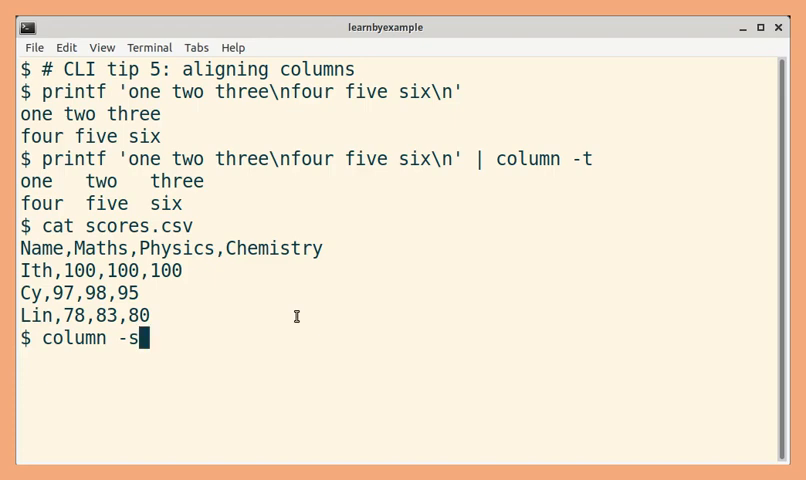
Run column -s, -t scores.csv to show names and marks as an aligned table.
text(, -t)
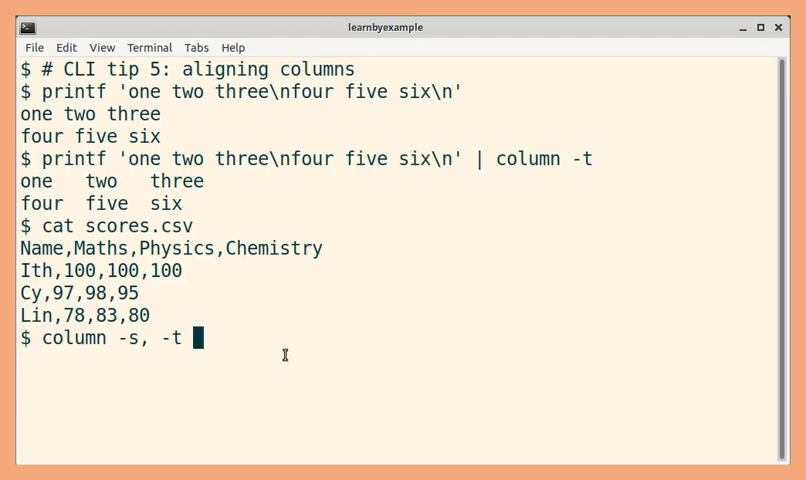
text(scores.csv)
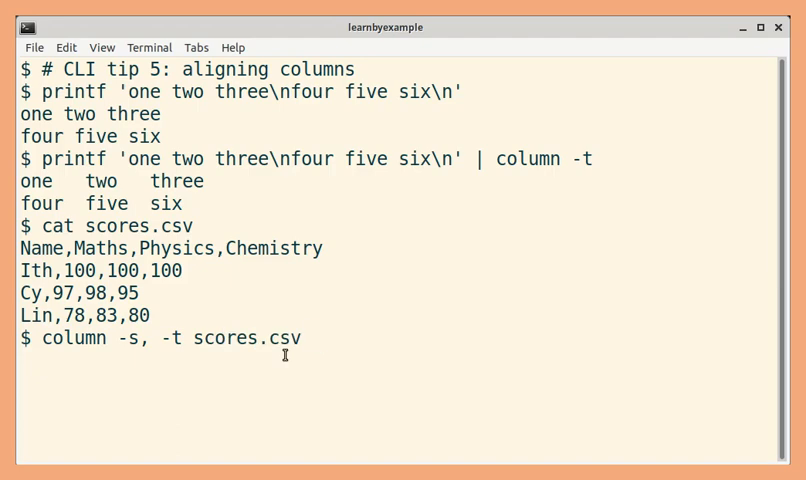
key(Return)
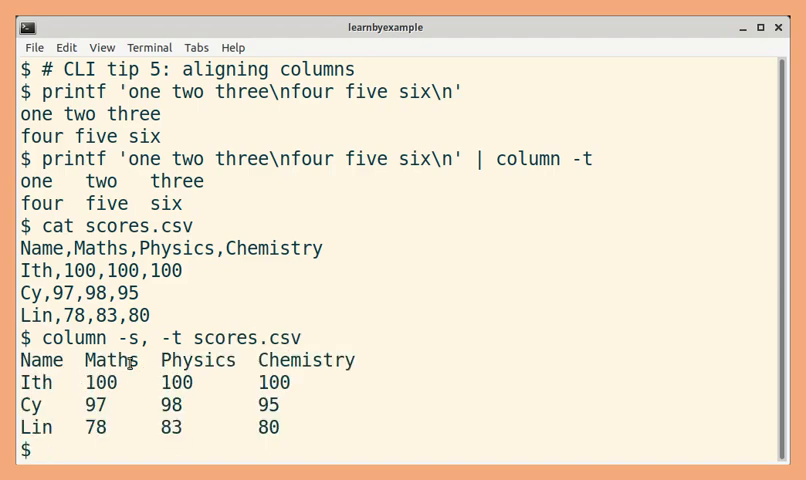
mouse_move(240, 360)
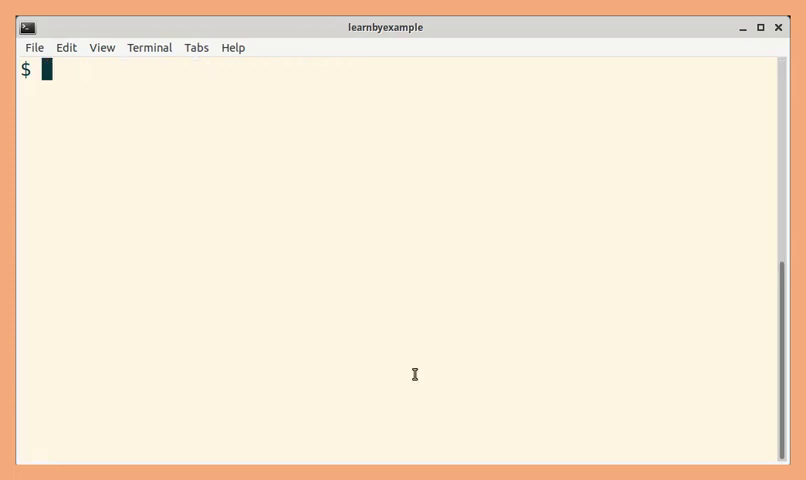
Pipe printf '1:-:2:-:3\napple:-:banana:-:cherry\n' through column -s:-: -t to align the items.
text(print)
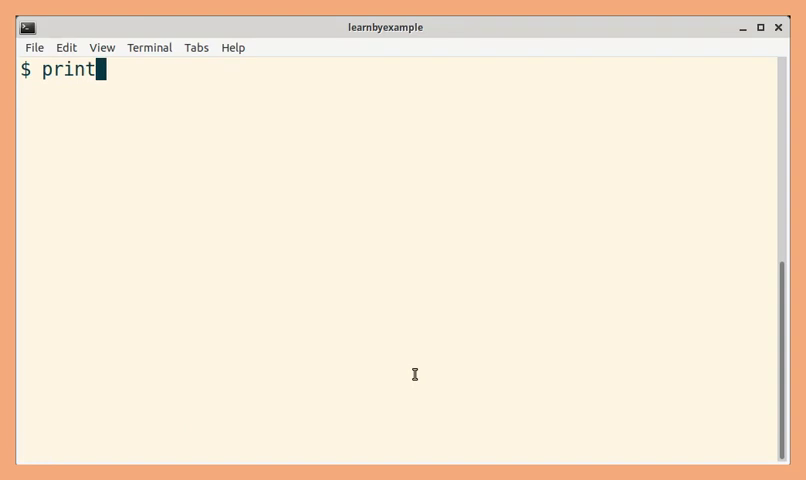
text(f '1:-:2:-:3\napple:-:banana:-:cherry\n' | column -s:-: -t)
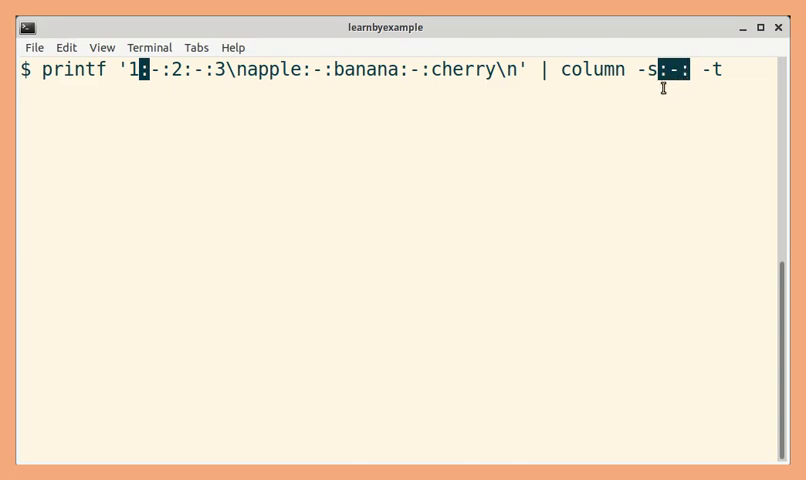
mouse_move(666, 100)
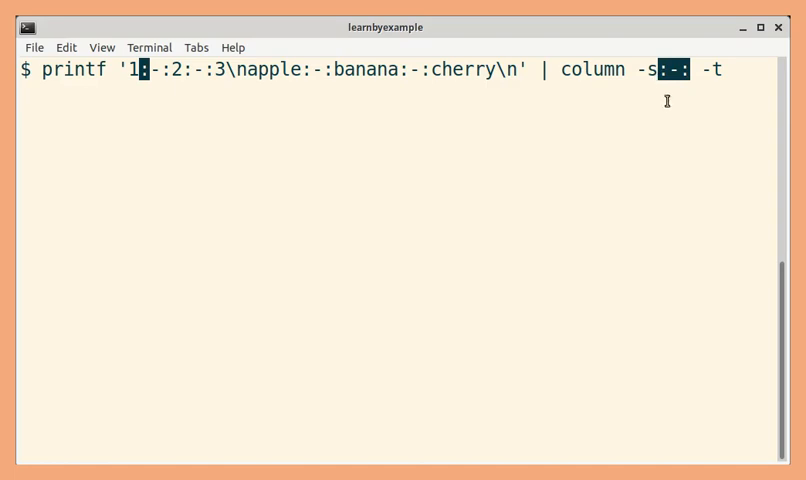
key(Return)
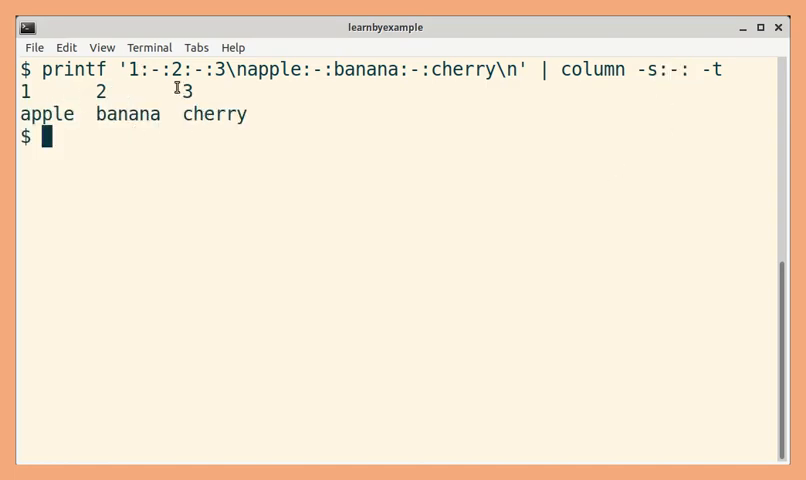
mouse_move(136, 100)
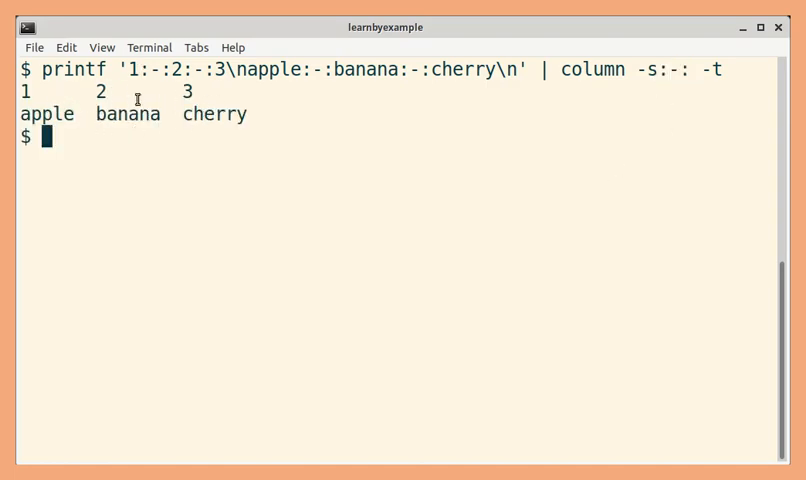
mouse_move(196, 208)
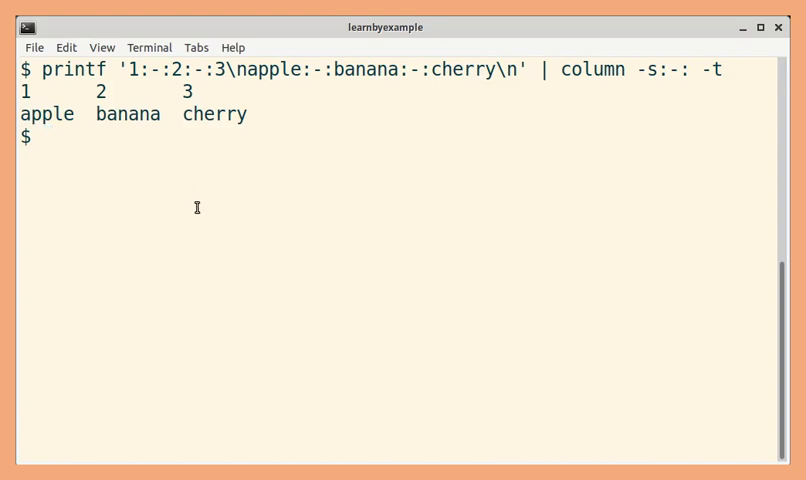